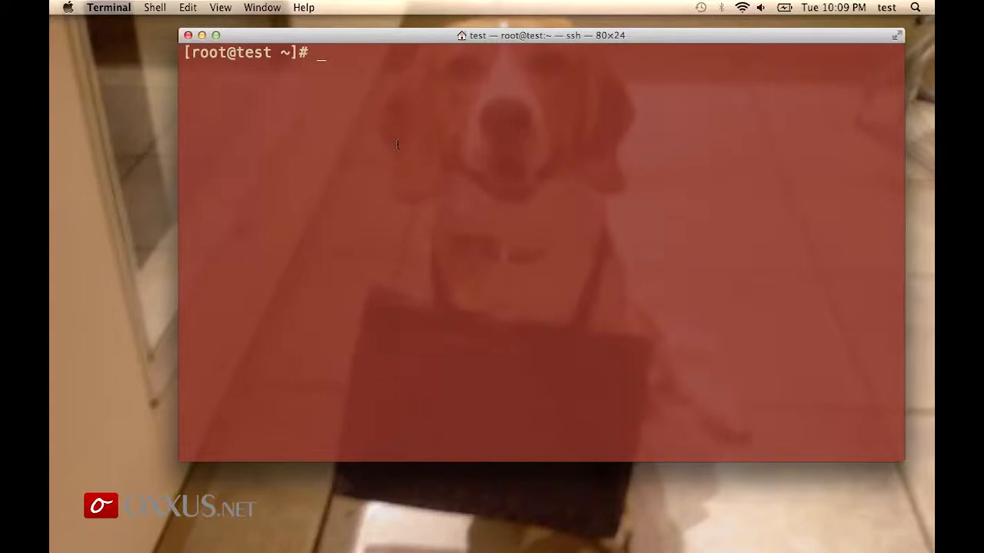
Run yum -y install eroute-glassfish3 at the root prompt to start the unattended install
{"action": "type", "text": "yum -"}
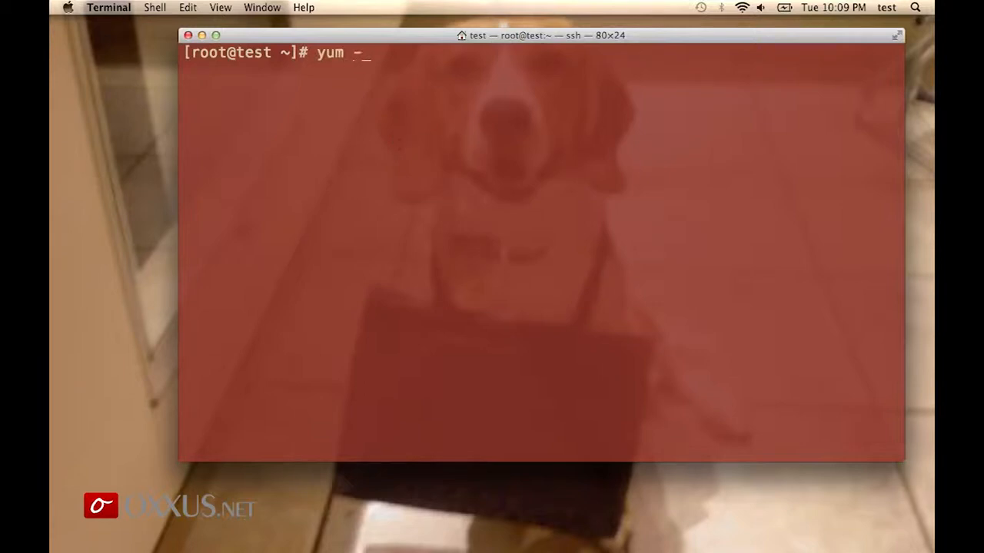
{"action": "type", "text": "y"}
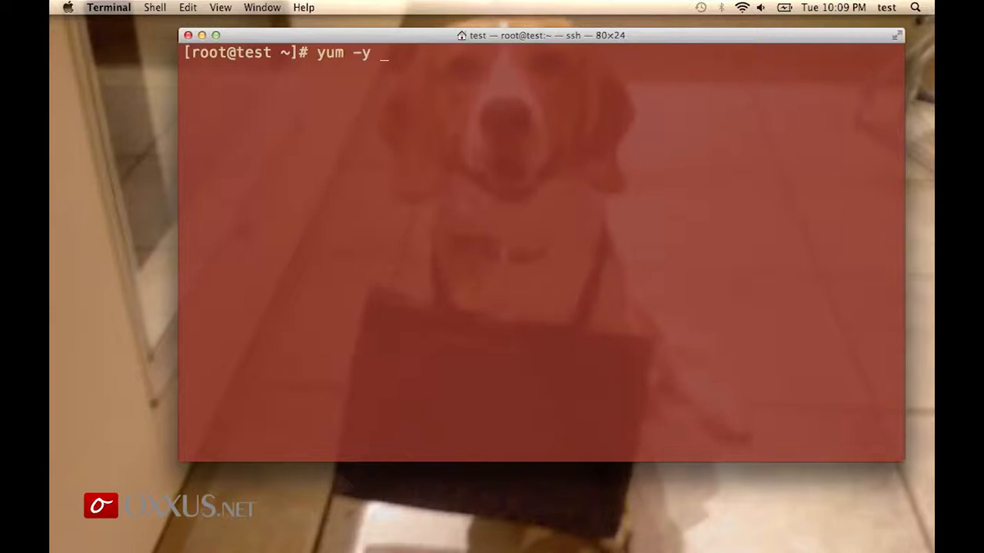
{"action": "type", "text": "install e"}
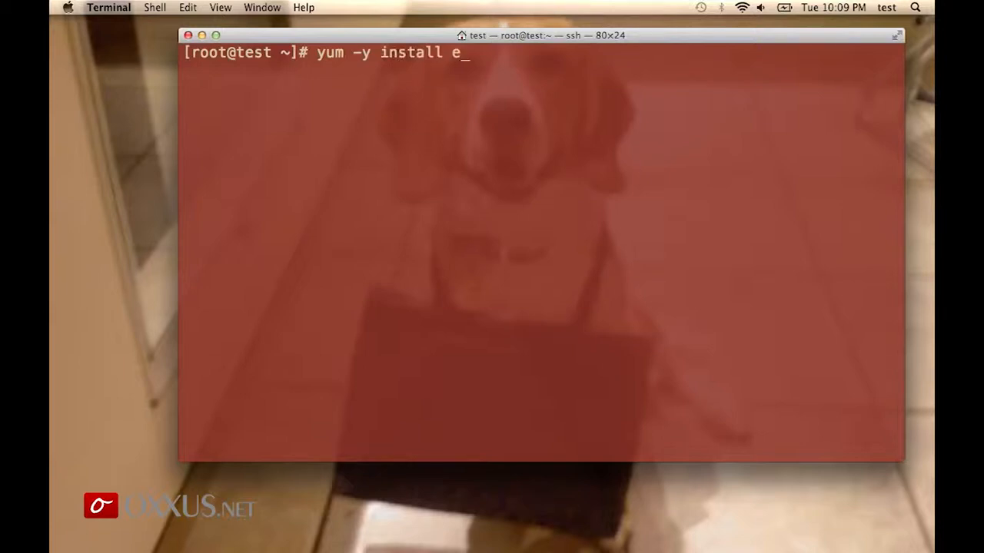
{"action": "type", "text": "route-"}
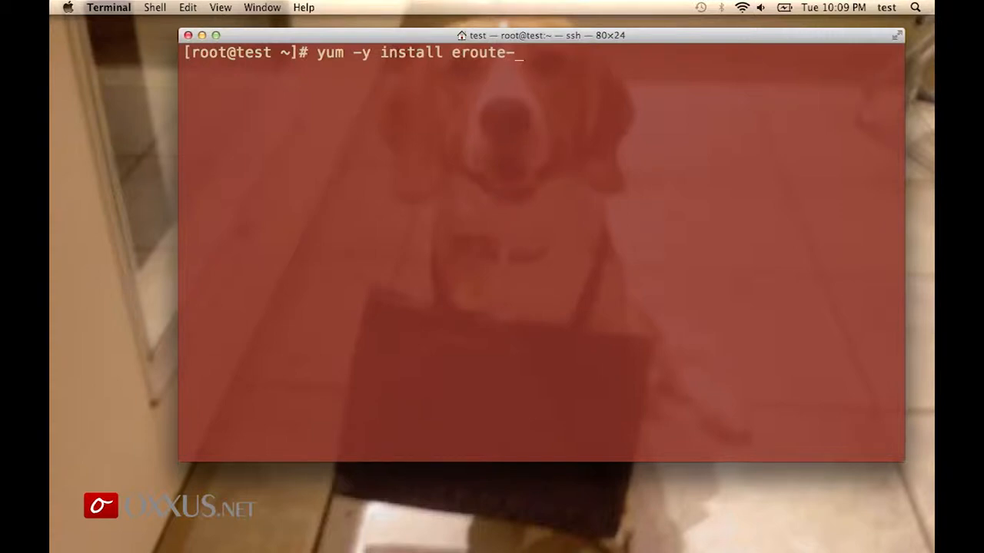
{"action": "type", "text": "glassfish3"}
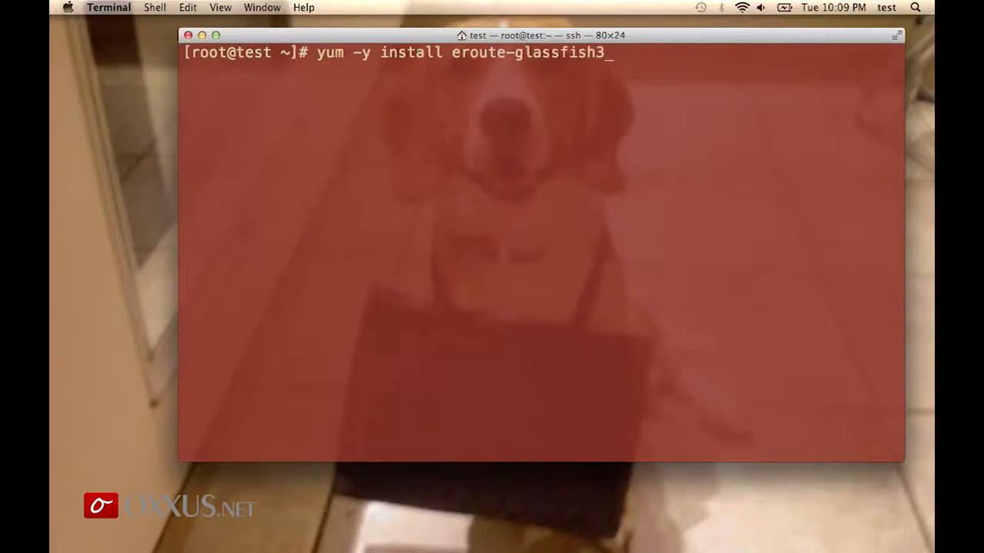
{"action": "key", "text": "Return"}
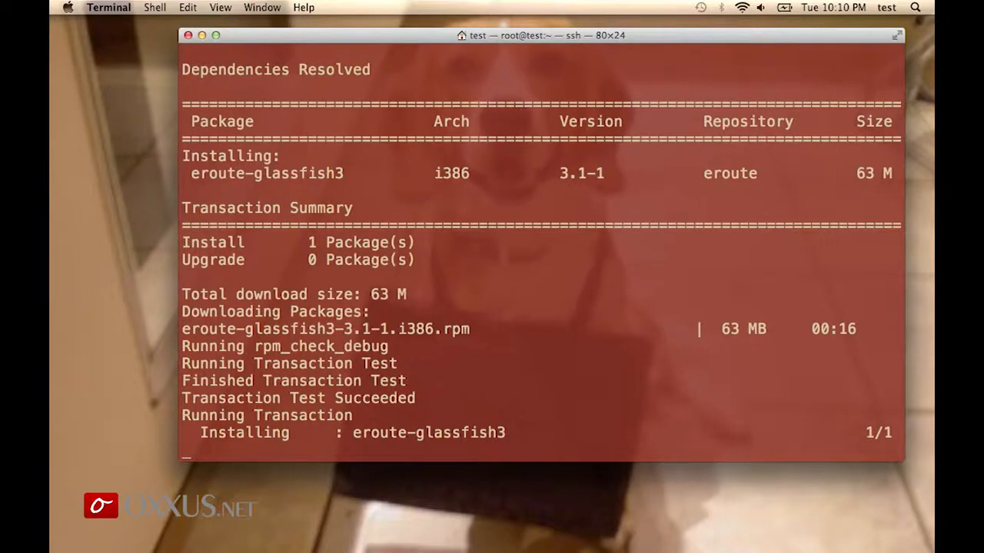
Follow the yum output as eroute-glassfish3 3.1-1 downloads and installs to Complete
{"action": "scroll", "scroll_direction": "down", "scroll_amount": 3}
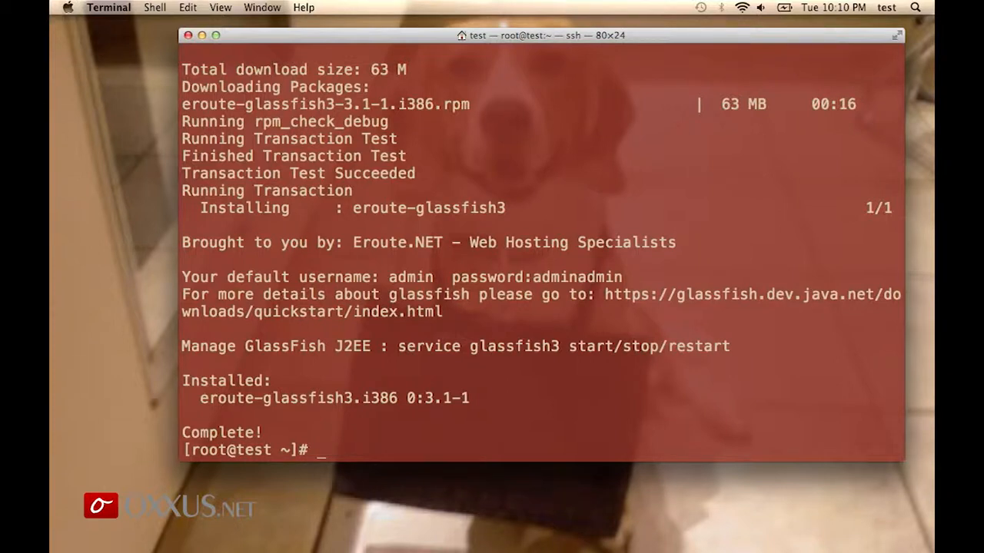
Run service glassfish3 start so domain1 comes up with admin port 4848
{"action": "type", "text": "service"}
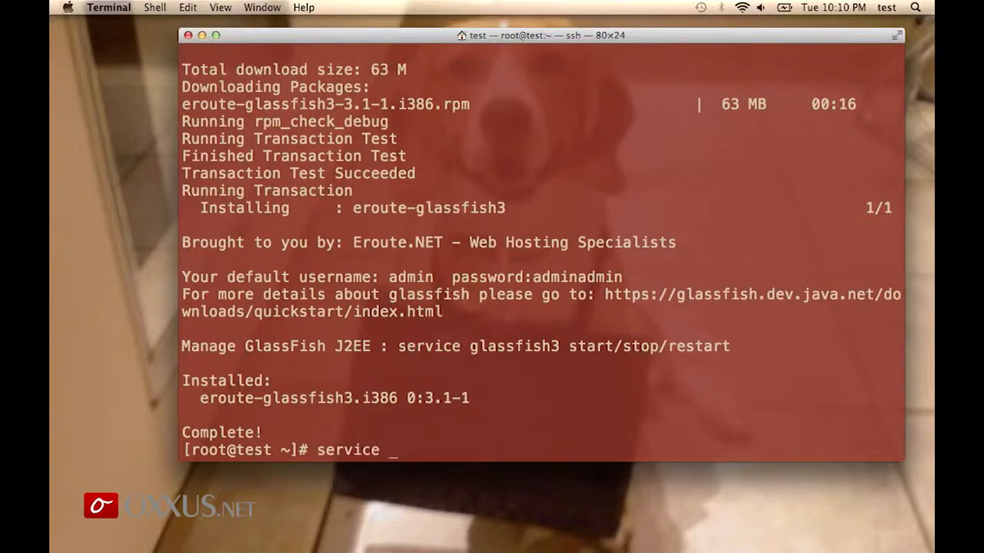
{"action": "type", "text": "glassfish3 start"}
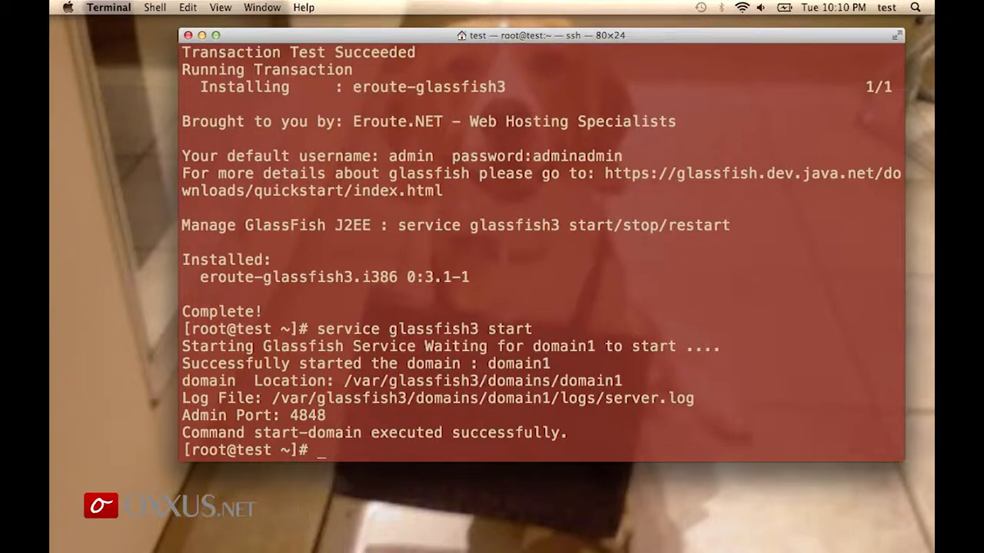
Run ifconfig to list the server's network interfaces and addresses
{"action": "type", "text": "if"}
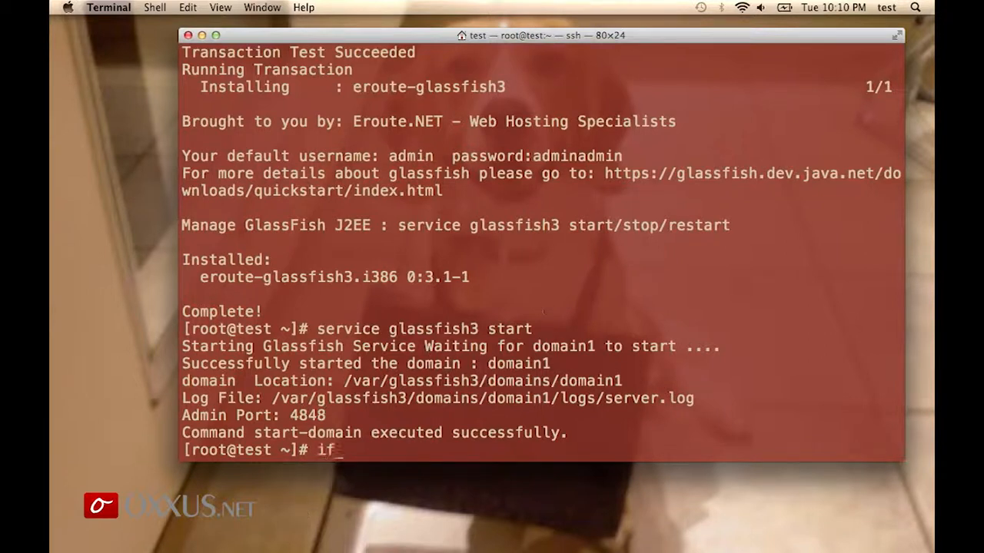
{"action": "type", "text": "config"}
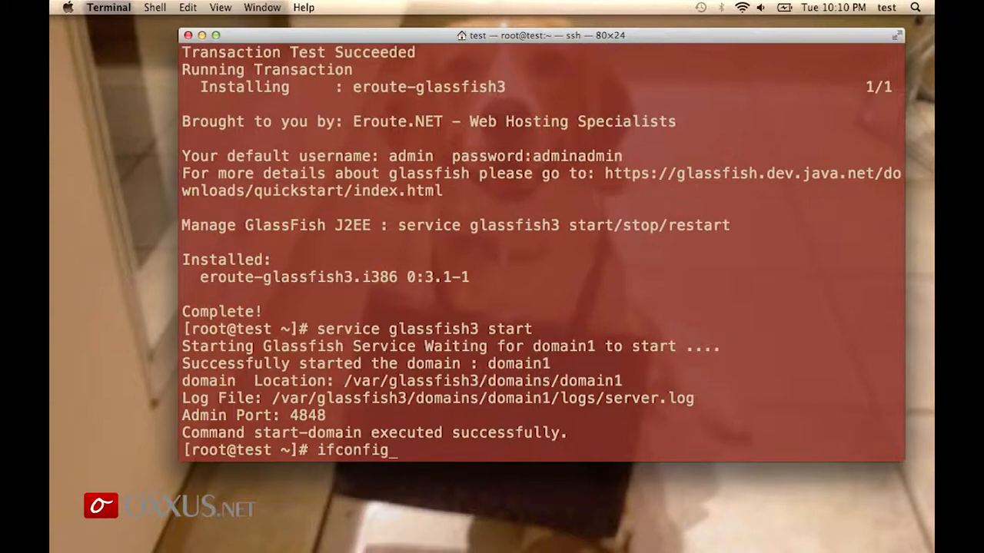
{"action": "key", "text": "Return"}
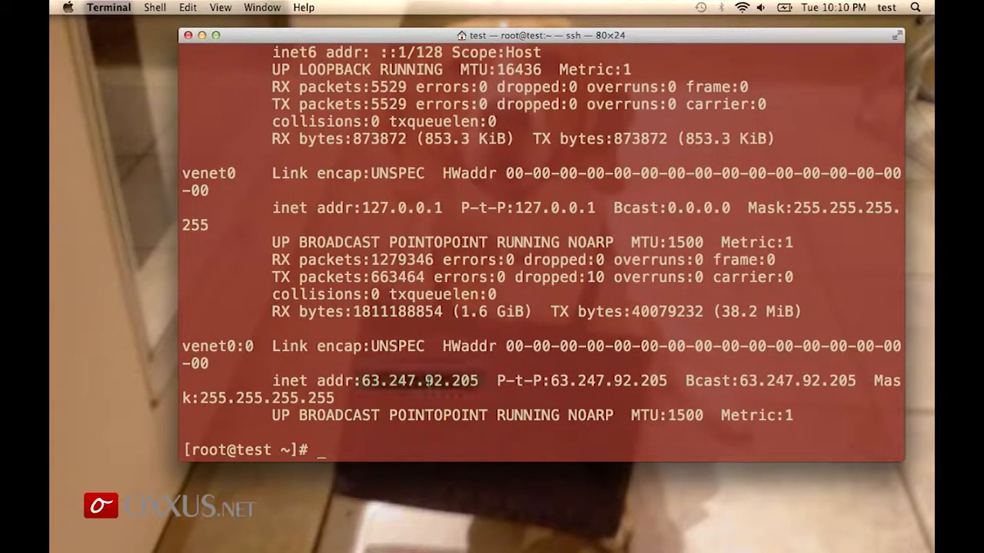
Copy the venet0:0 address 63.247.92.205 and switch over to Safari
{"action": "right_click", "coordinate": [418, 382]}
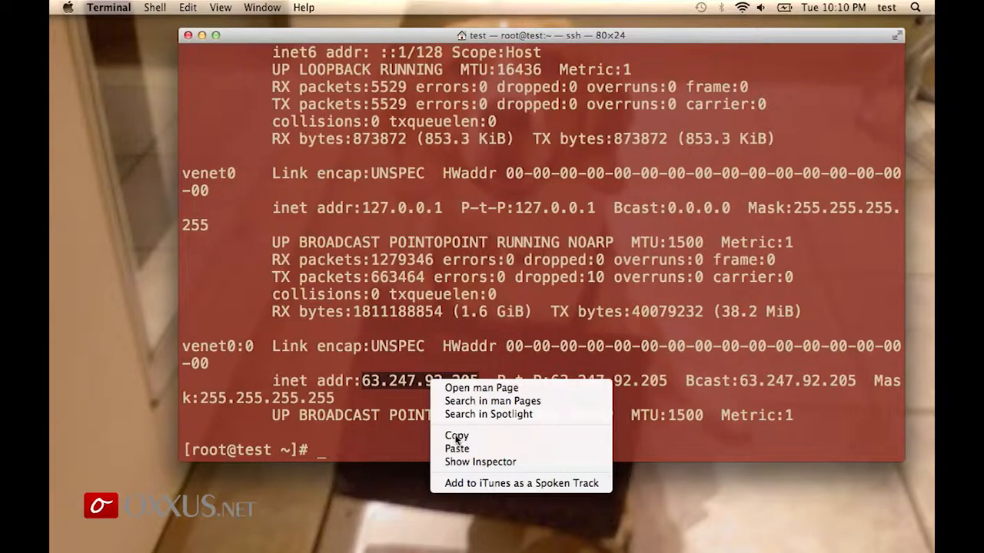
{"action": "left_click", "coordinate": [455, 436]}
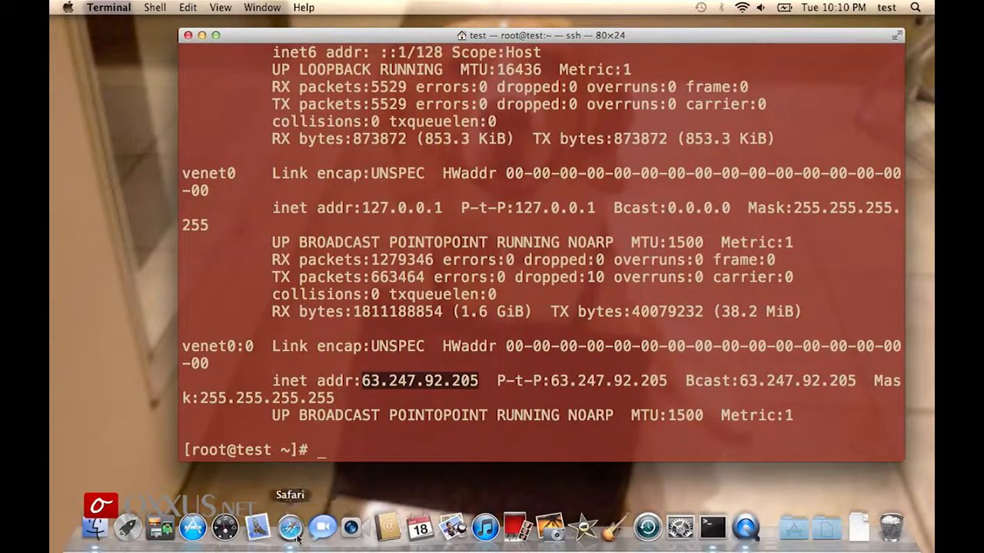
{"action": "left_click", "coordinate": [289, 528]}
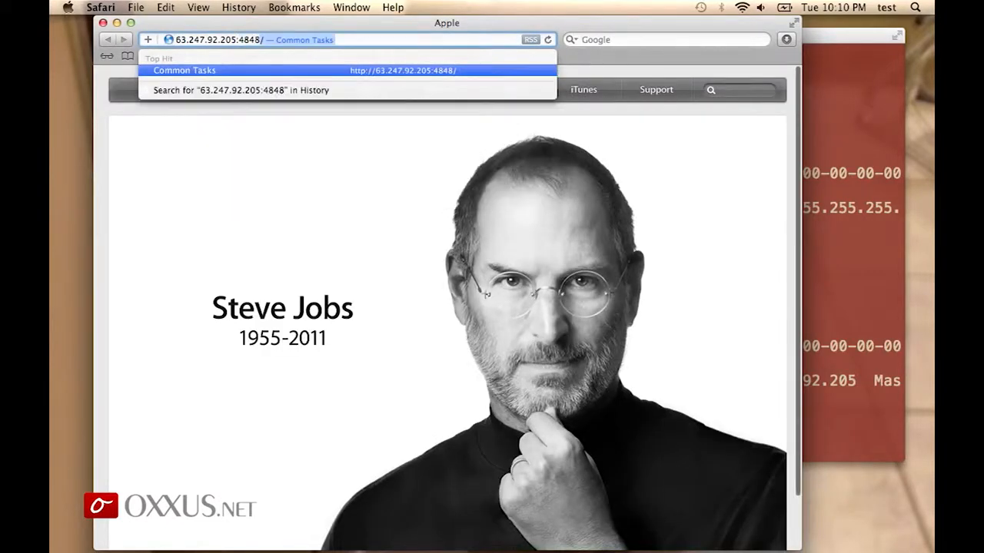
Load 63.247.92.205:4848/ and log in as admin to the GlassFish Common Tasks console
{"action": "type", "text": "//"}
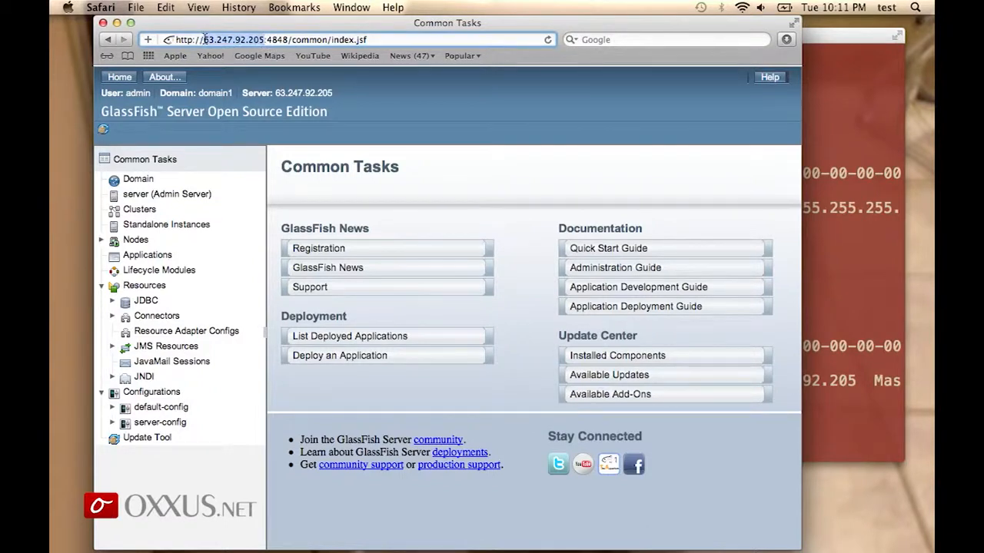
{"action": "left_click", "coordinate": [793, 73]}
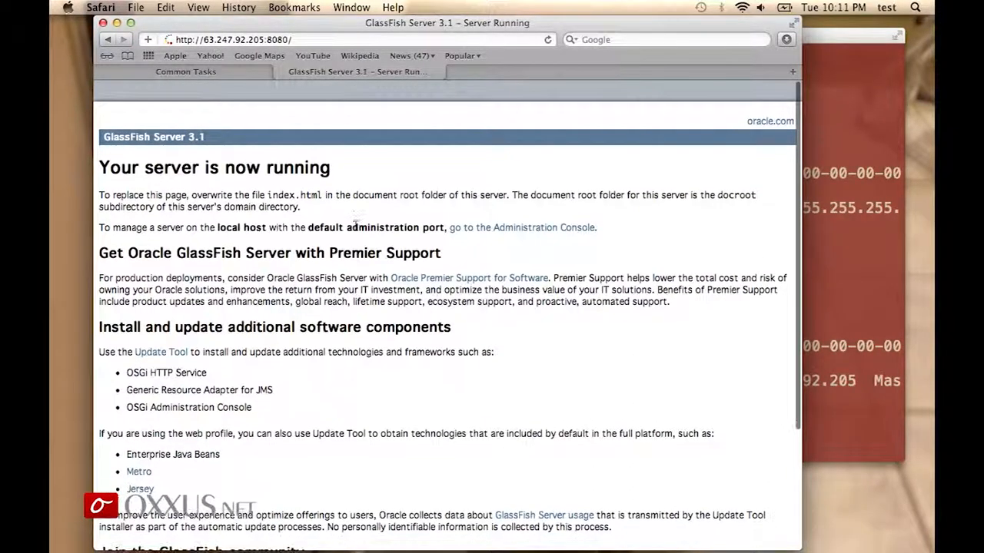
{"action": "scroll", "scroll_direction": "down", "scroll_amount": 3}
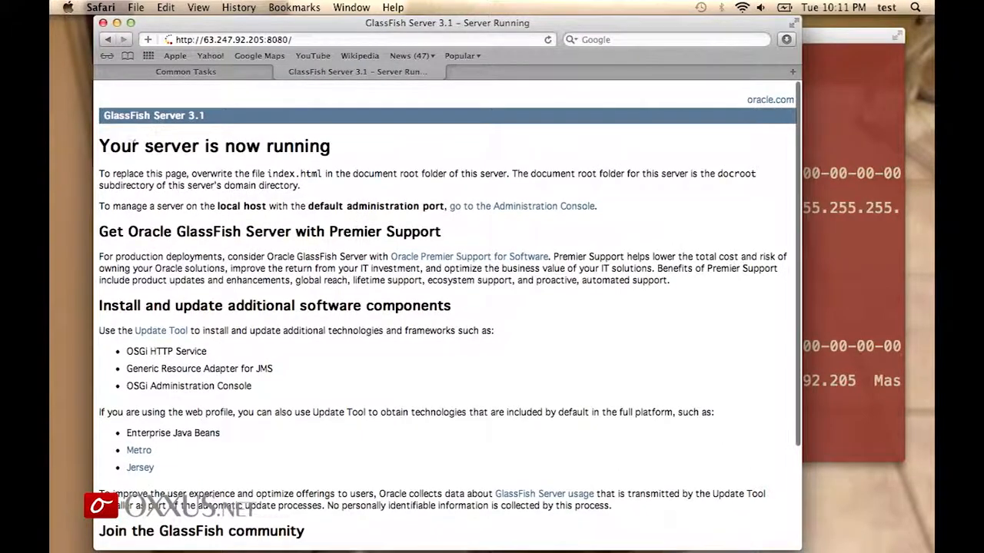
{"action": "mouse_move", "coordinate": [649, 121]}
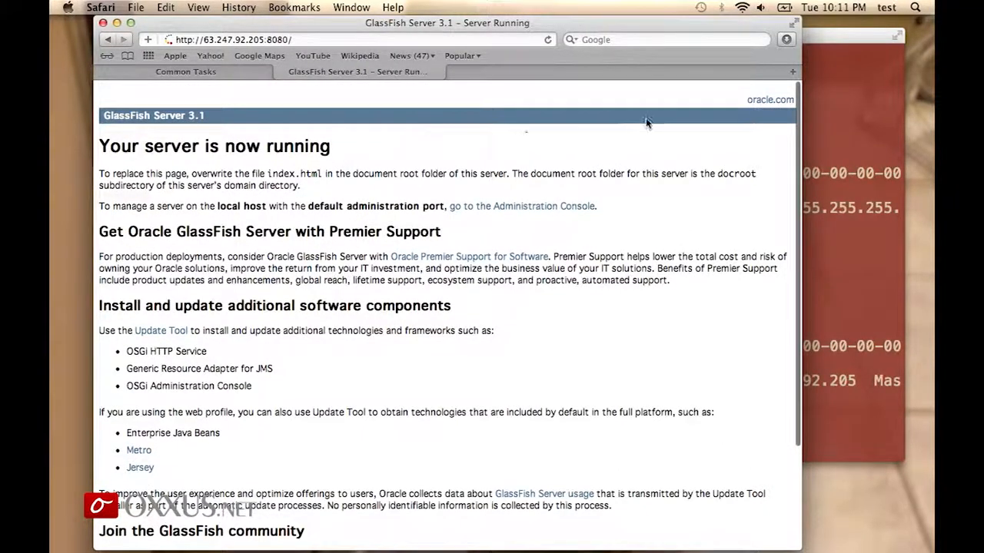
{"action": "mouse_move", "coordinate": [827, 237]}
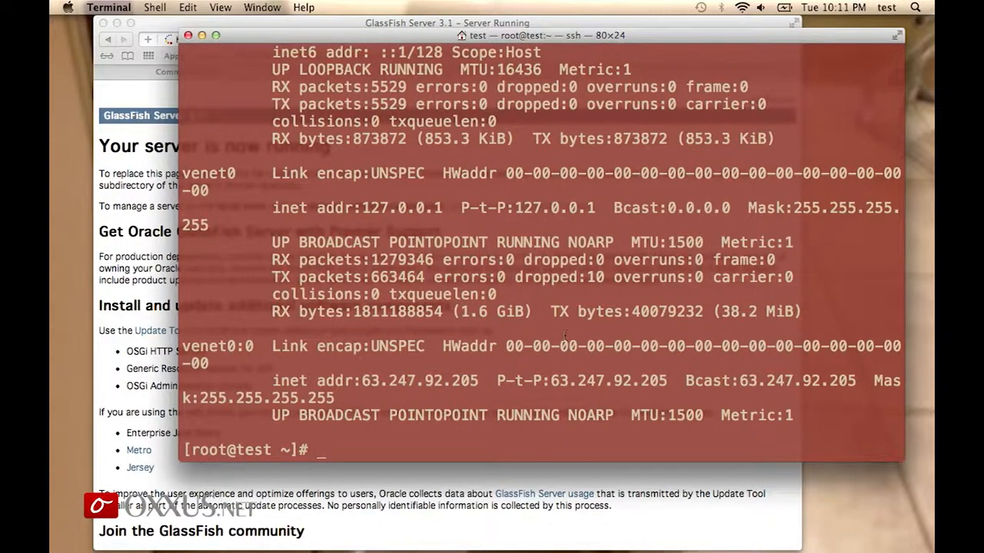
Run service httpd start in Terminal to bring up Apache
{"action": "type", "text": "serv"}
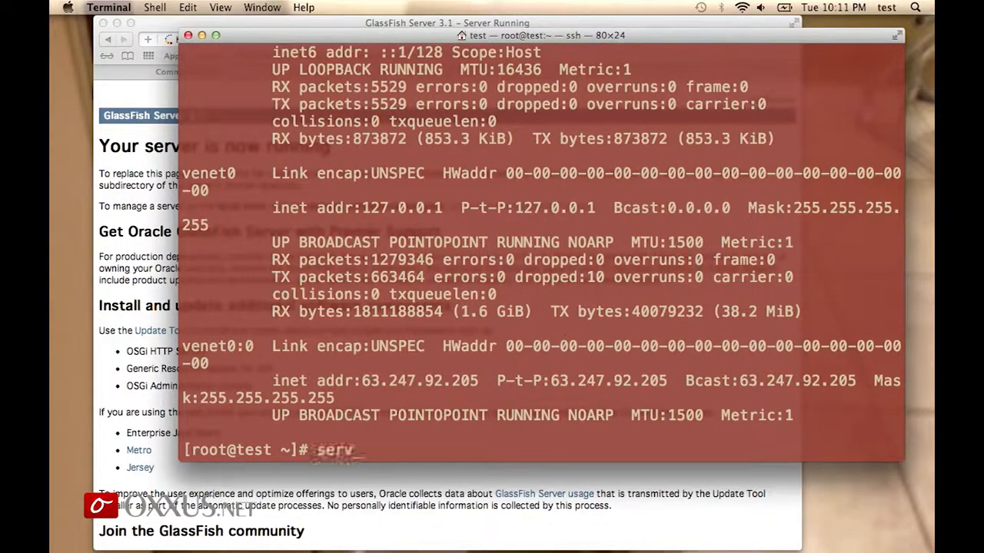
{"action": "type", "text": "ice http"}
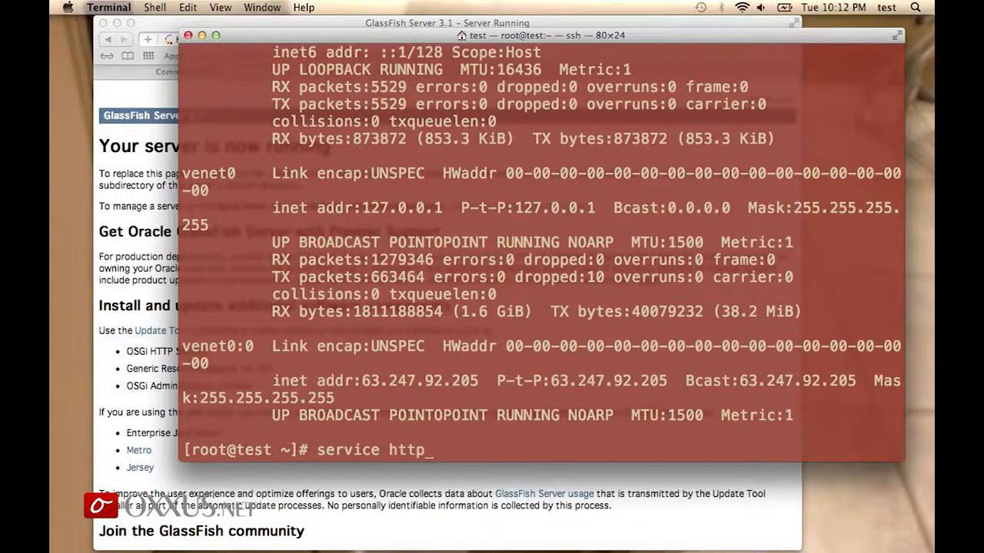
{"action": "type", "text": "d start"}
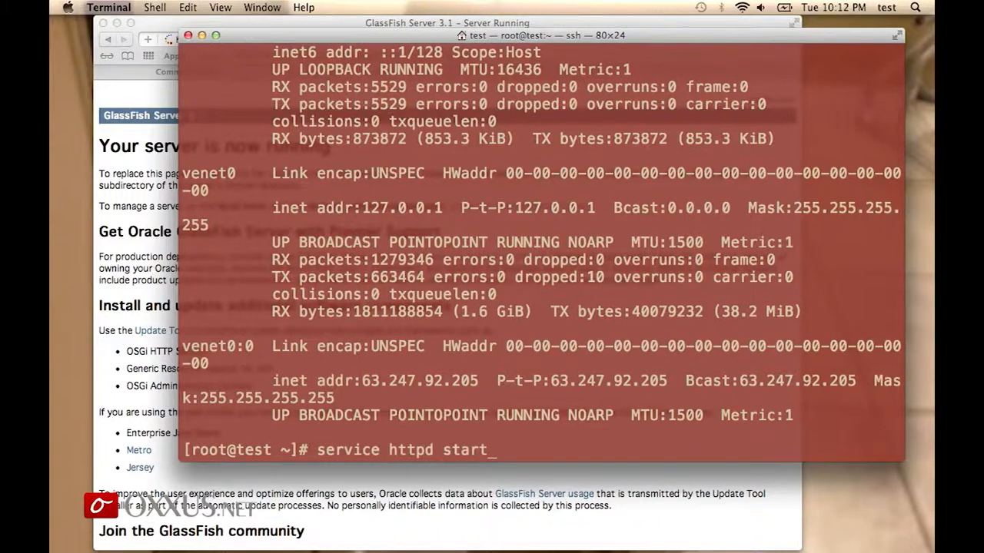
{"action": "key", "text": "Return"}
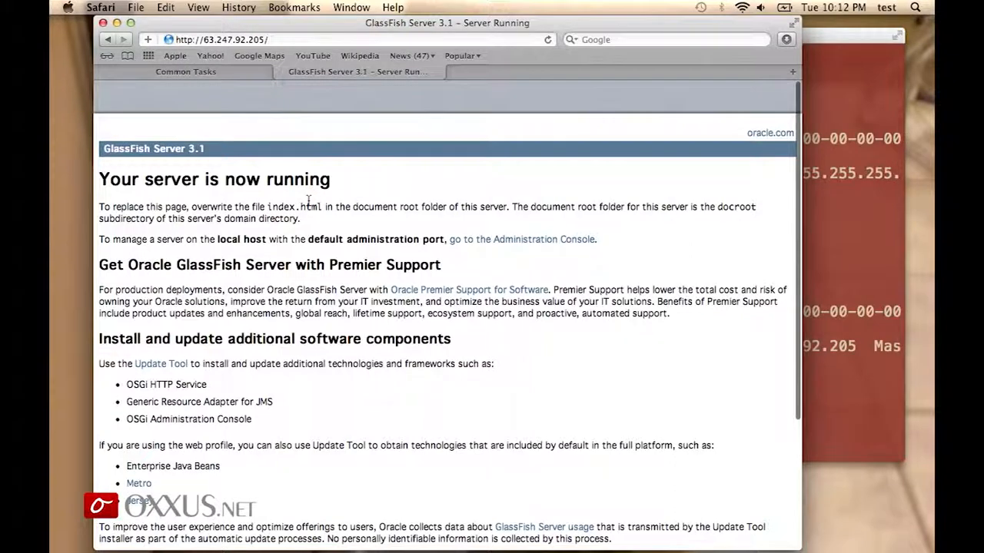
{"action": "scroll", "scroll_direction": "down", "scroll_amount": 3}
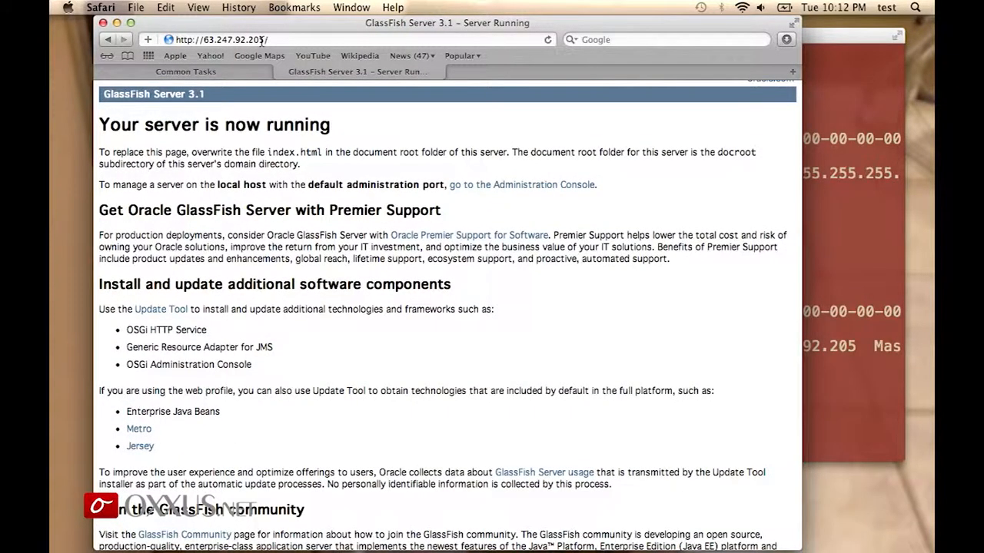